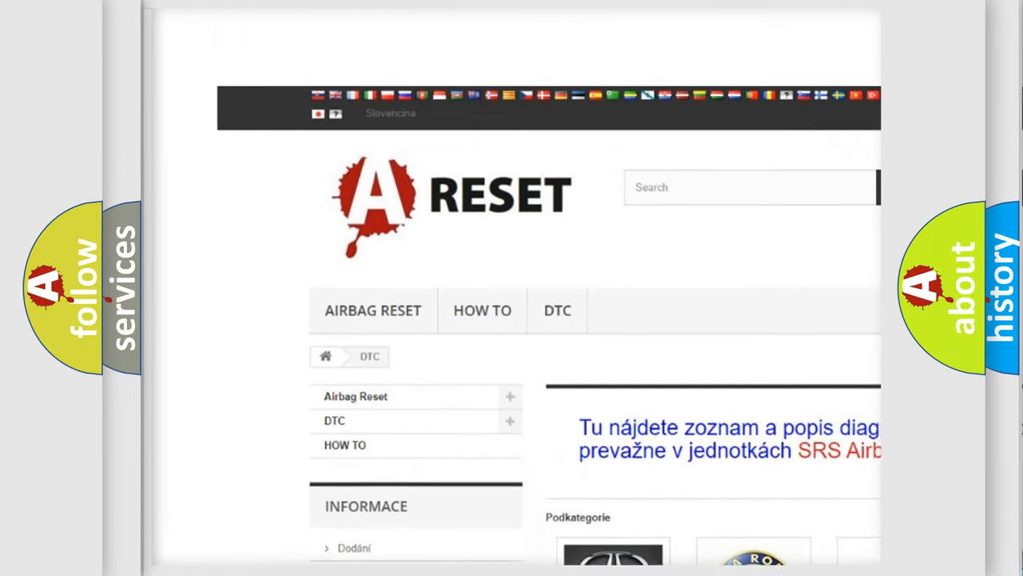
Scroll the DTC category page and open the SATURN DTC code listing.
{"action": "scroll", "scroll_direction": "down", "scroll_amount": 3}
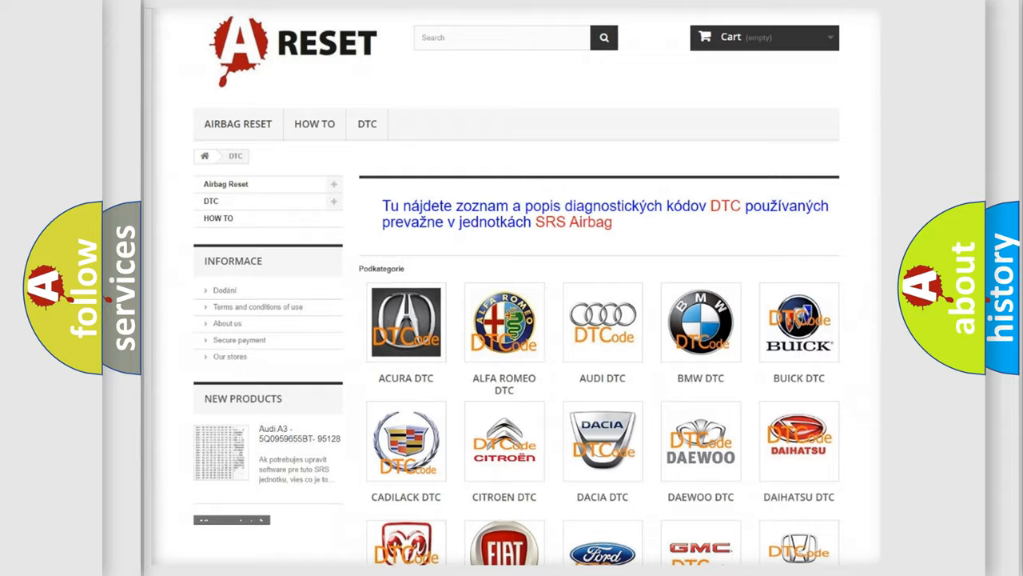
{"action": "scroll", "scroll_direction": "down", "scroll_amount": 3}
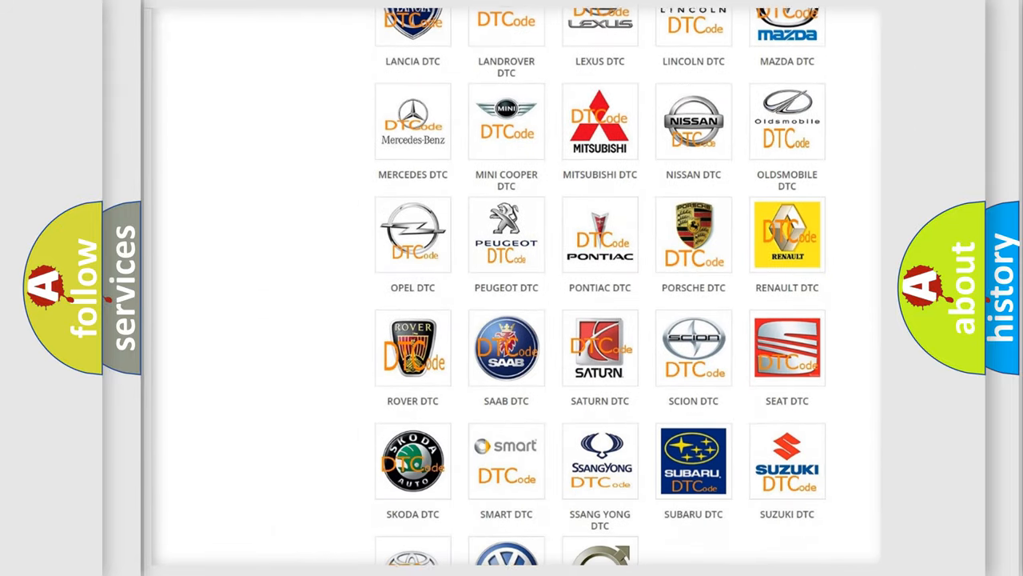
{"action": "scroll", "scroll_direction": "down", "scroll_amount": 3}
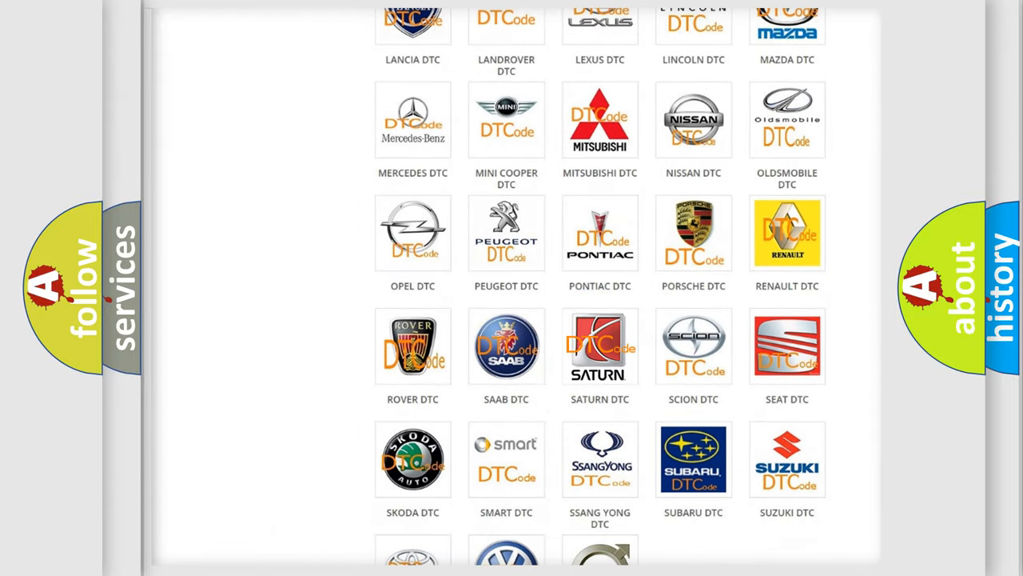
{"action": "left_click", "coordinate": [600, 346]}
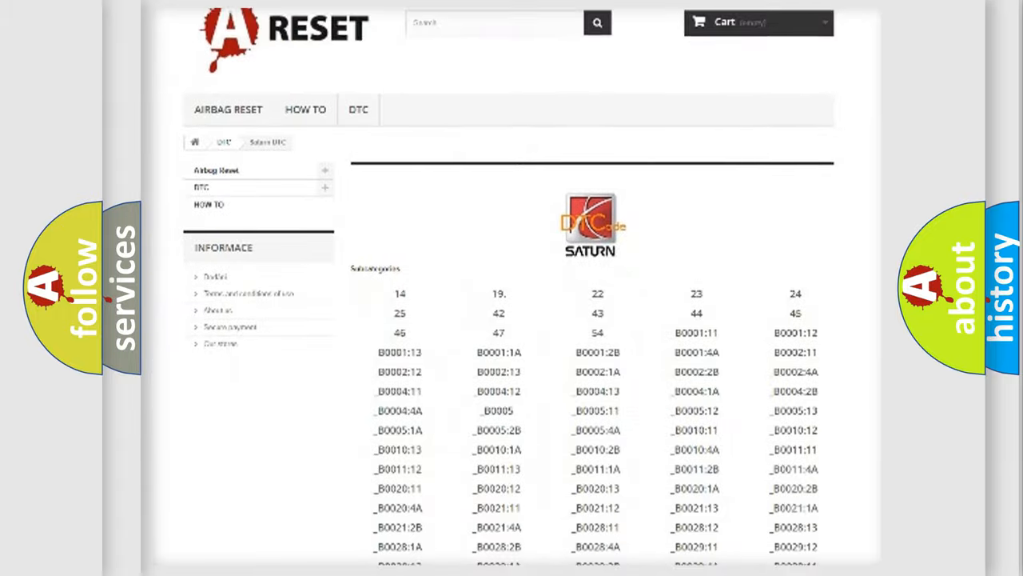
{"action": "scroll", "scroll_direction": "down", "scroll_amount": 3}
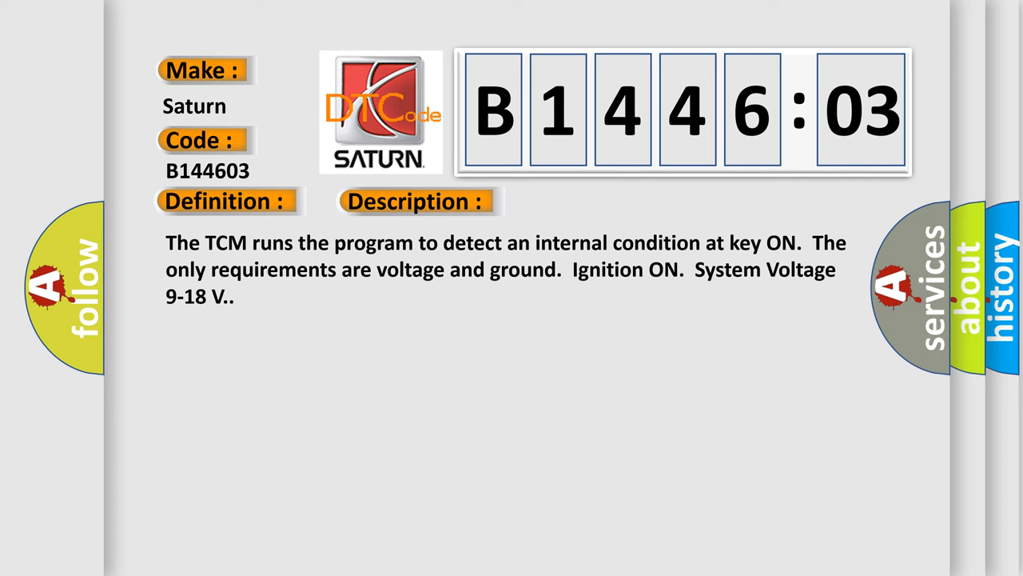
Reveal the Cause text for B144603: TCCM RAM/ROM/EEPROM checksum and FM/PWM failures.
{"action": "left_click", "coordinate": [588, 201]}
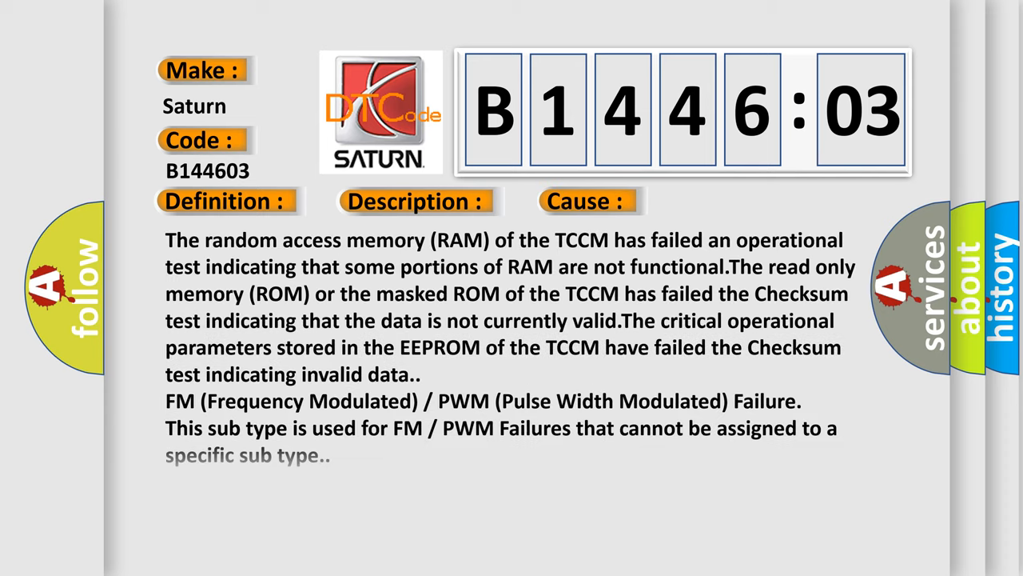